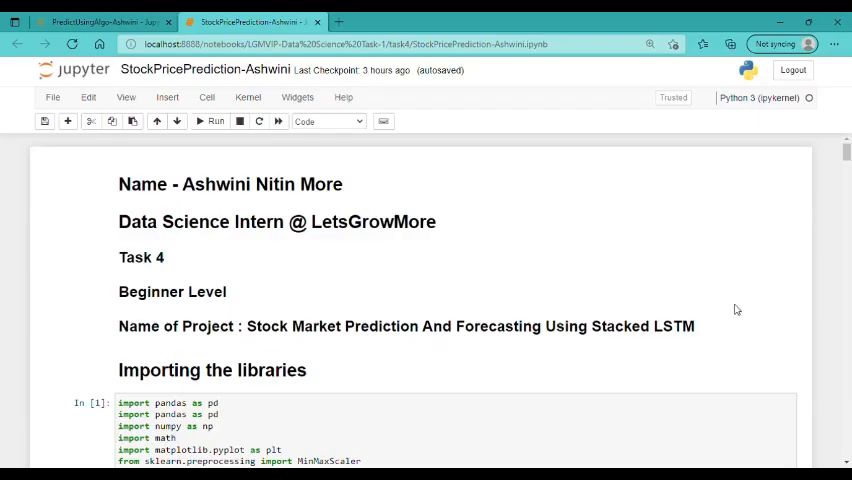
pyautogui.moveTo(686, 345)
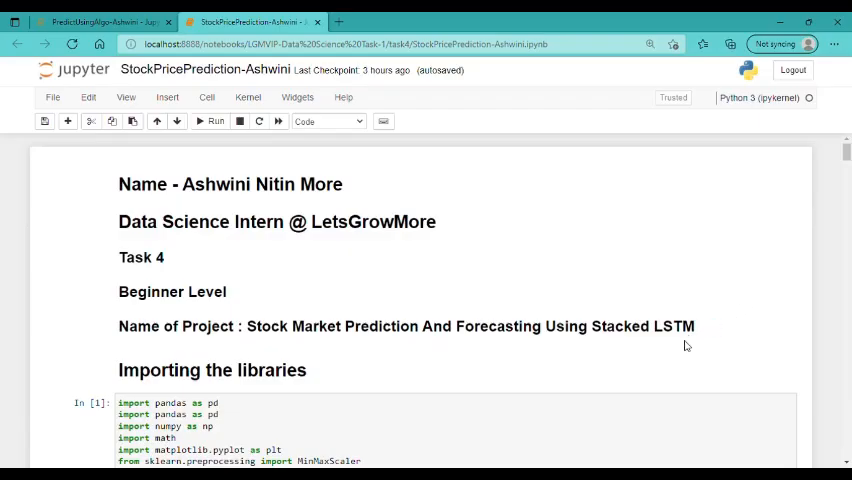
pyautogui.moveTo(679, 345)
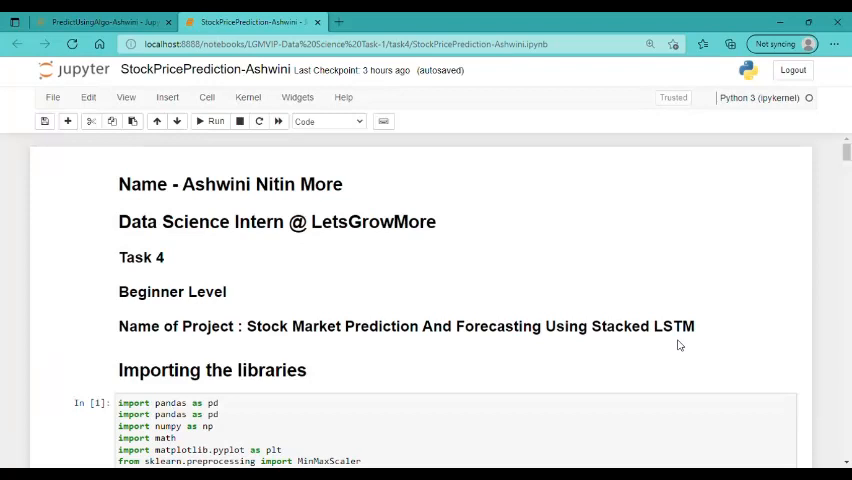
pyautogui.moveTo(743, 361)
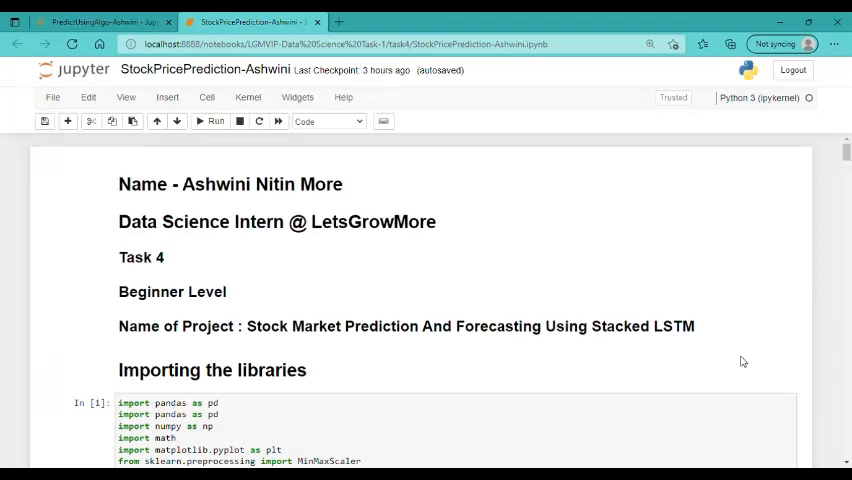
# Step: Scroll past the isna null check and Open price plot to the MinMax-scaled data output
pyautogui.scroll(-3)
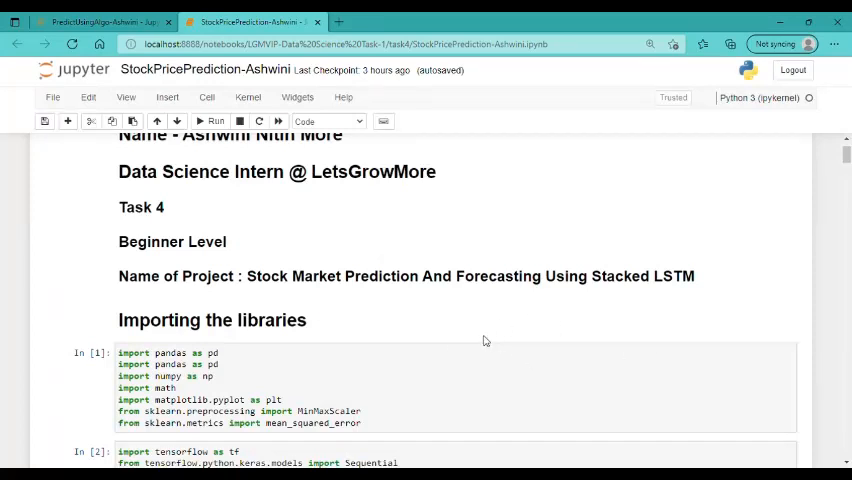
pyautogui.moveTo(532, 339)
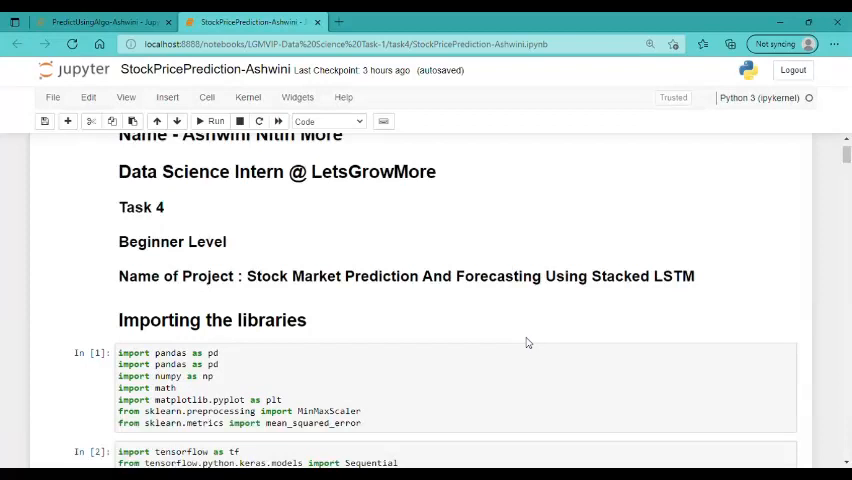
pyautogui.scroll(-3)
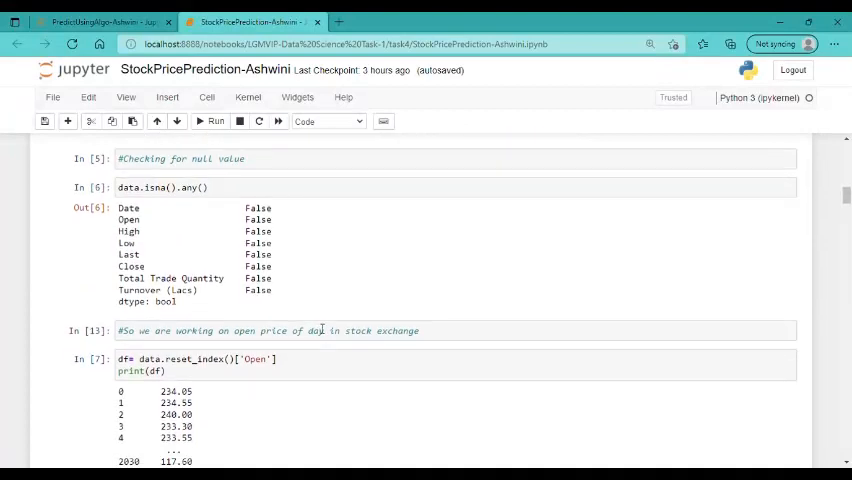
pyautogui.scroll(-3)
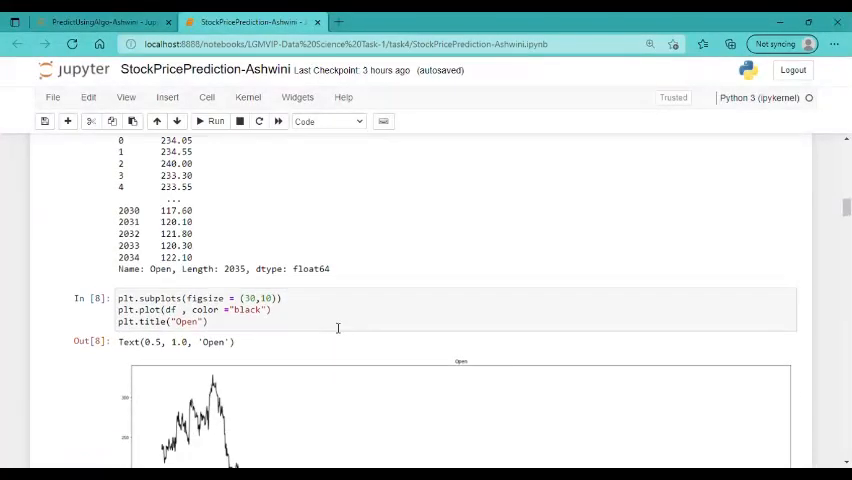
pyautogui.moveTo(306, 344)
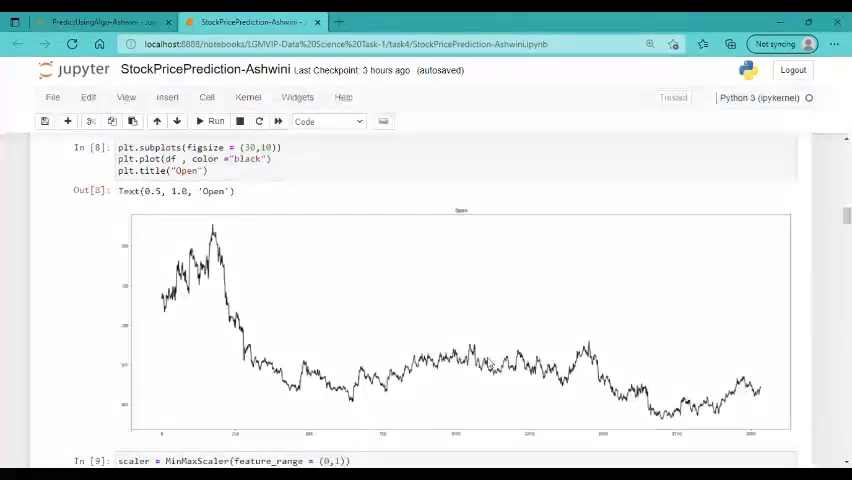
pyautogui.scroll(-3)
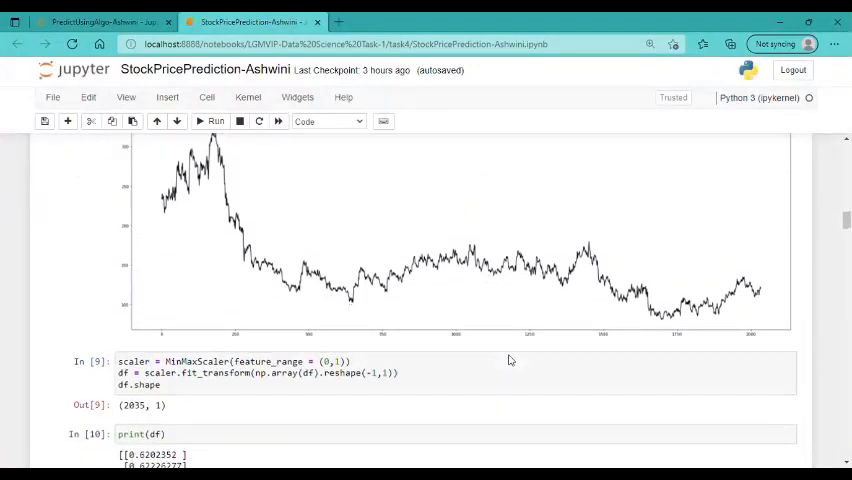
pyautogui.scroll(-3)
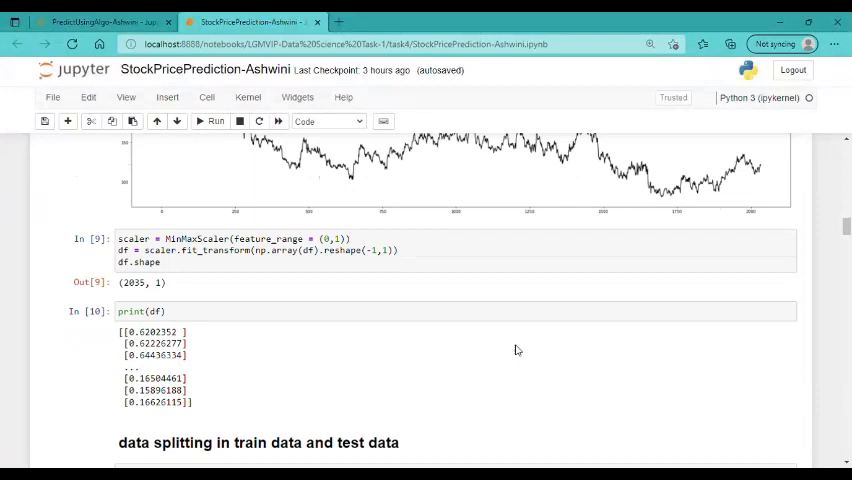
# Step: Scroll to the 1526/509 train-test split, time_step 100 dataset creation, and (1425, 100, 1) reshape
pyautogui.scroll(-3)
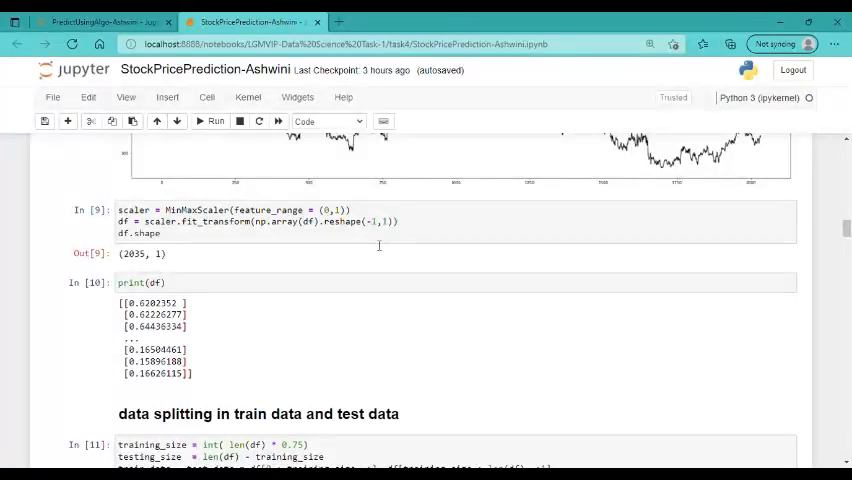
pyautogui.moveTo(340, 256)
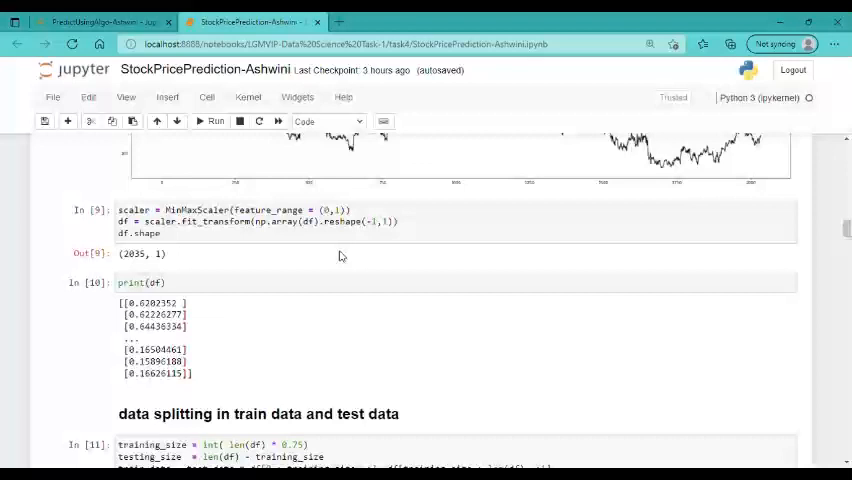
pyautogui.moveTo(379, 274)
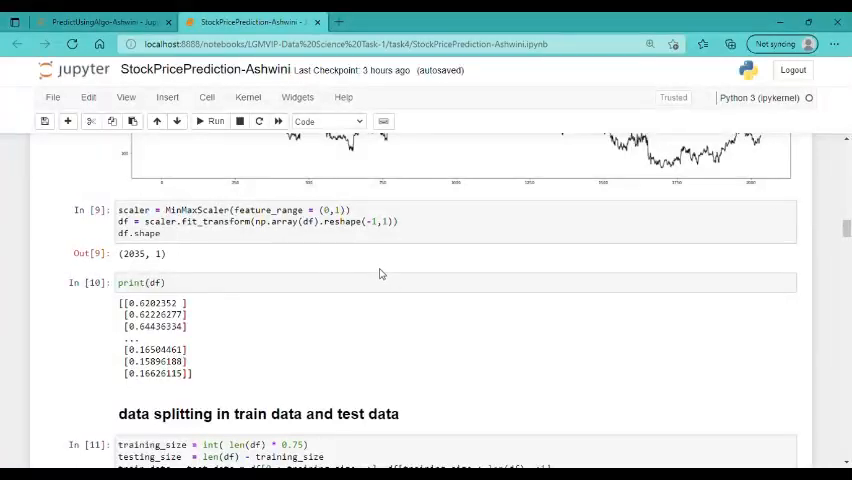
pyautogui.moveTo(392, 258)
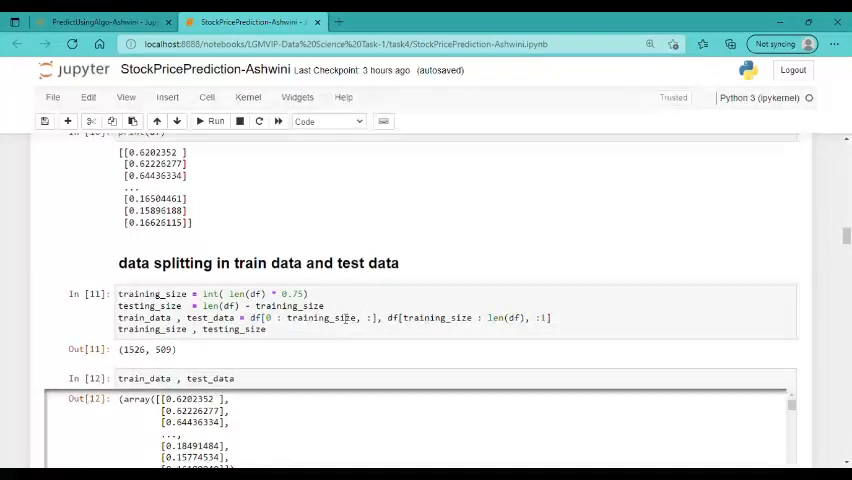
pyautogui.scroll(-3)
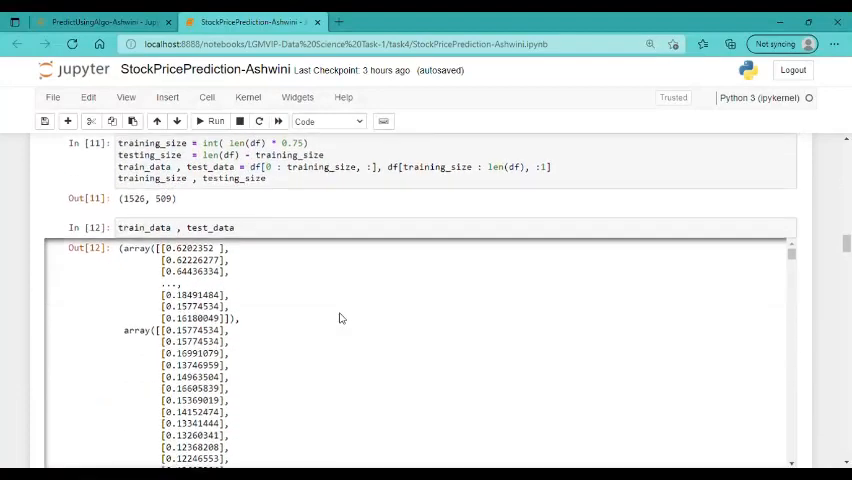
pyautogui.scroll(-3)
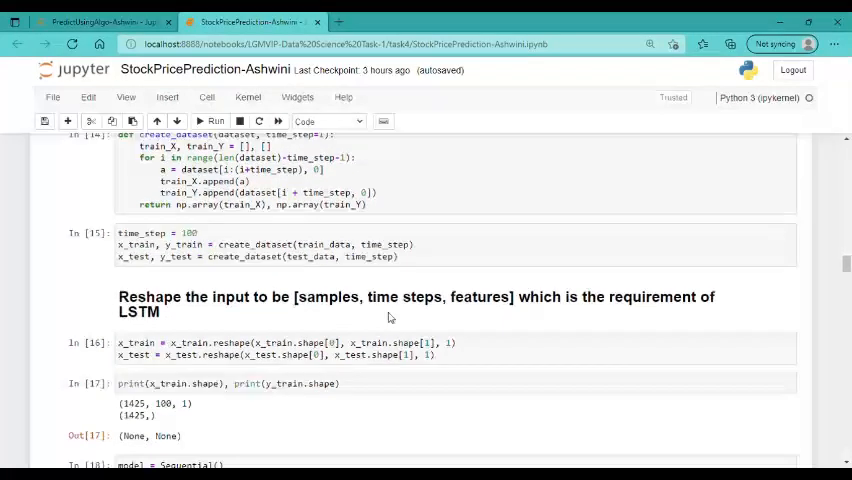
# Step: Scroll to the 50,851-parameter stacked LSTM summary and the training log ending at epoch 100
pyautogui.scroll(-3)
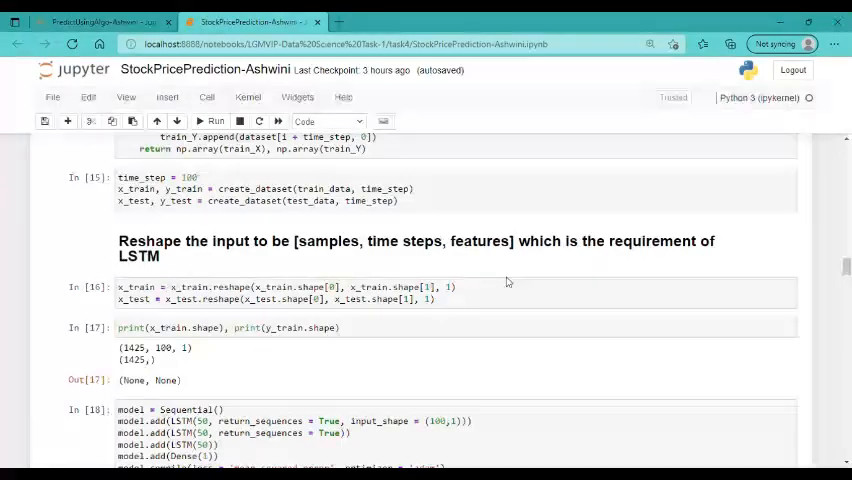
pyautogui.scroll(-3)
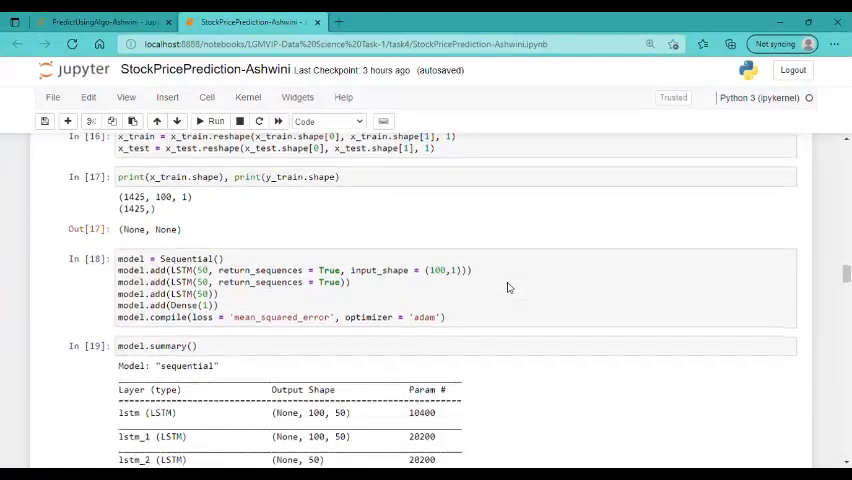
pyautogui.scroll(-3)
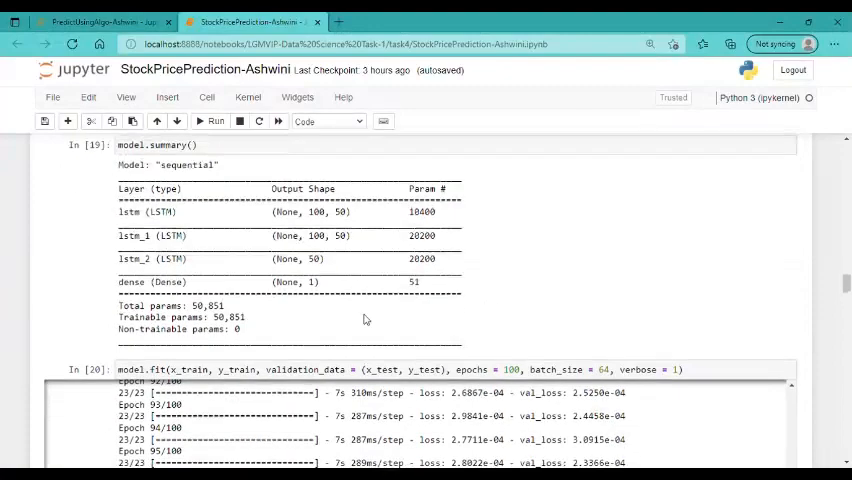
pyautogui.scroll(-3)
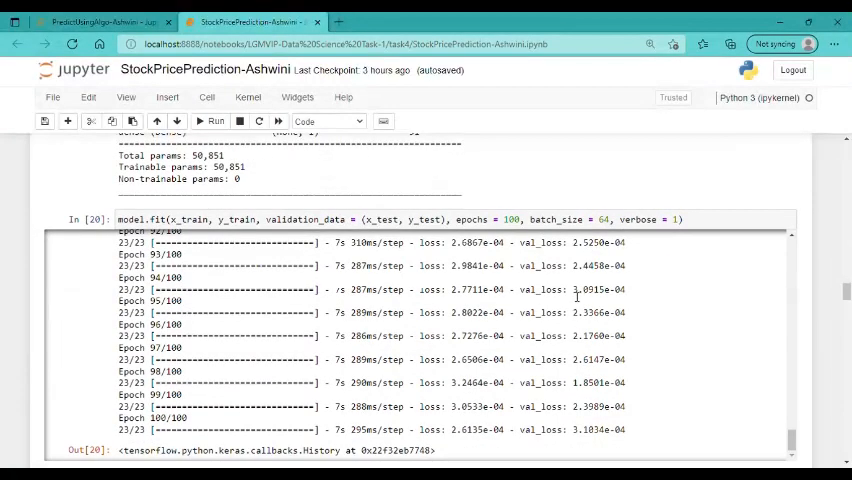
# Step: Scroll past the RMSE results (about 163.23 and 107.38) to the Plot baseline chart
pyautogui.scroll(-3)
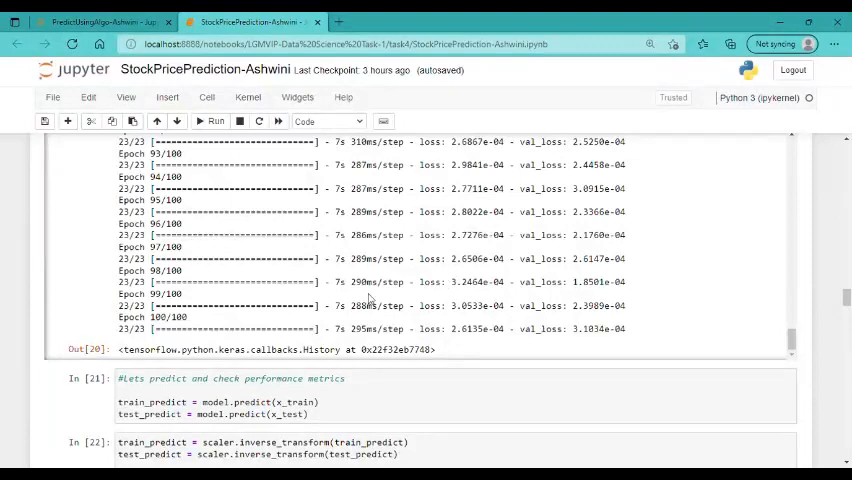
pyautogui.scroll(-3)
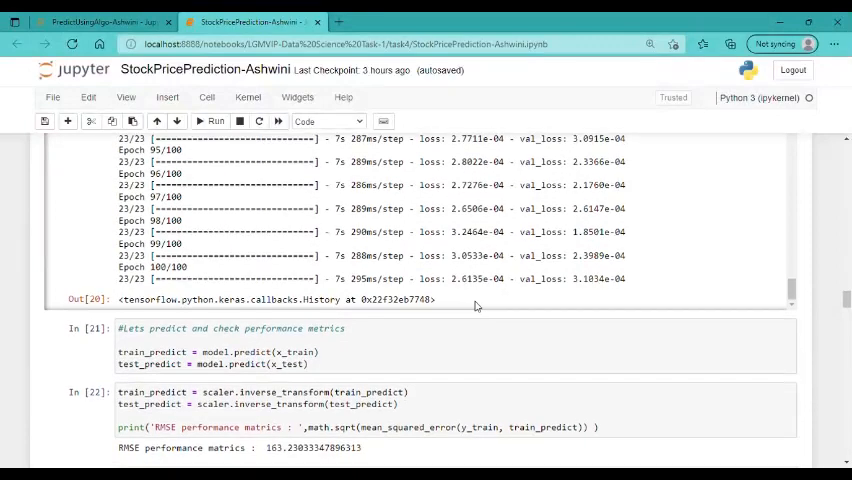
pyautogui.scroll(-3)
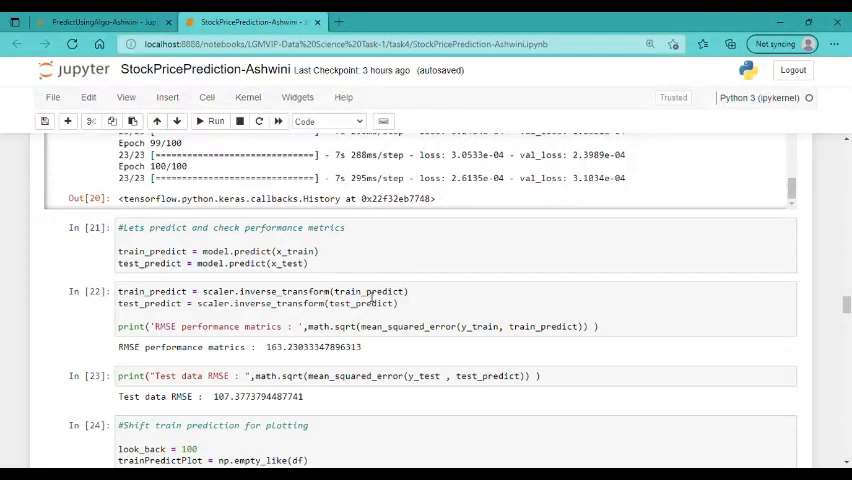
pyautogui.scroll(-3)
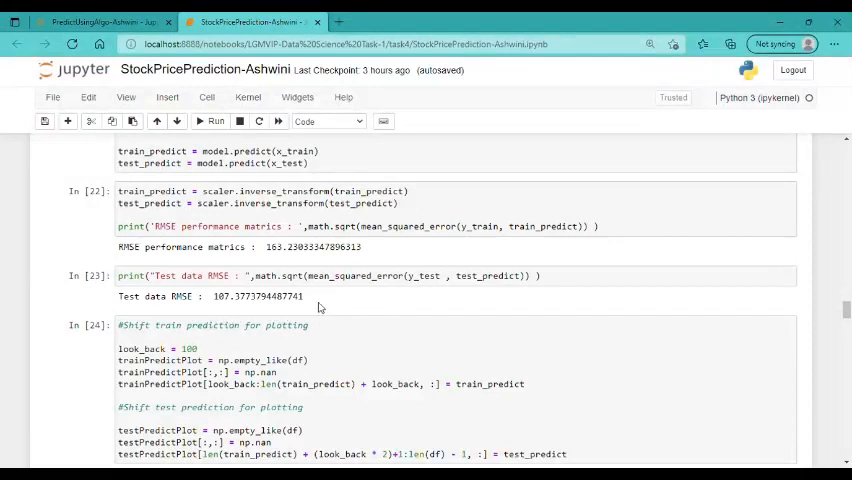
pyautogui.scroll(-3)
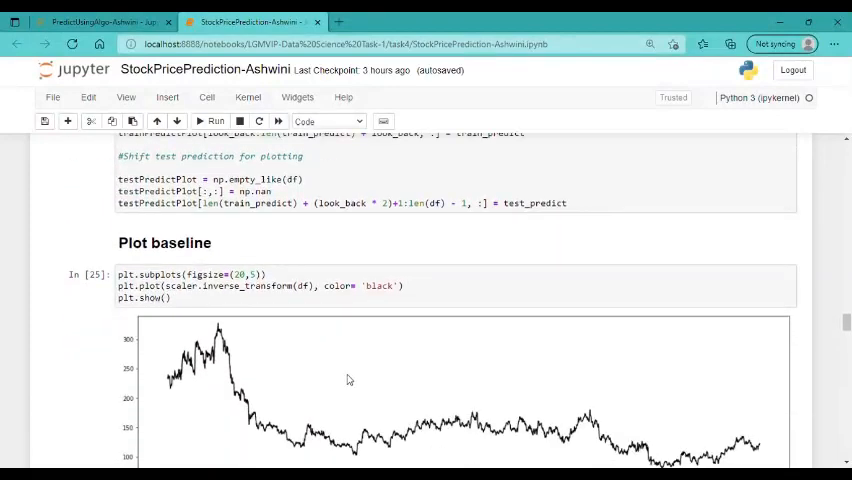
# Step: Scroll past the prediction and combined charts to test data length 509 and shape (509, 1)
pyautogui.scroll(-3)
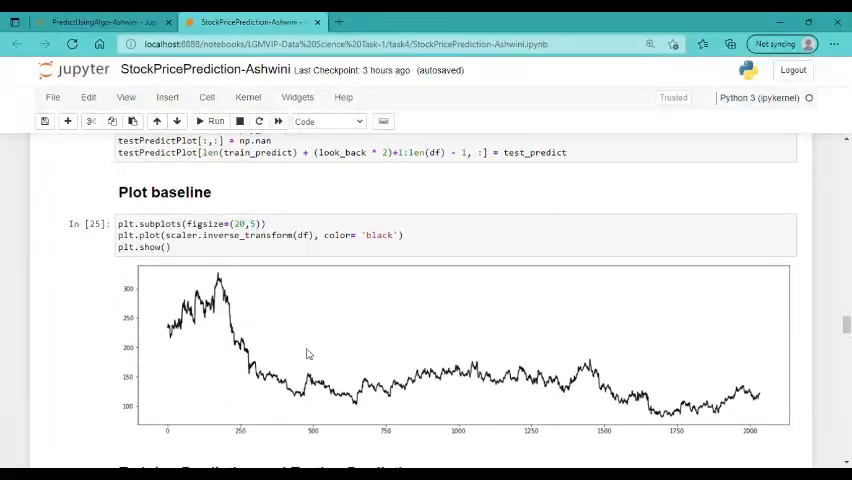
pyautogui.scroll(-3)
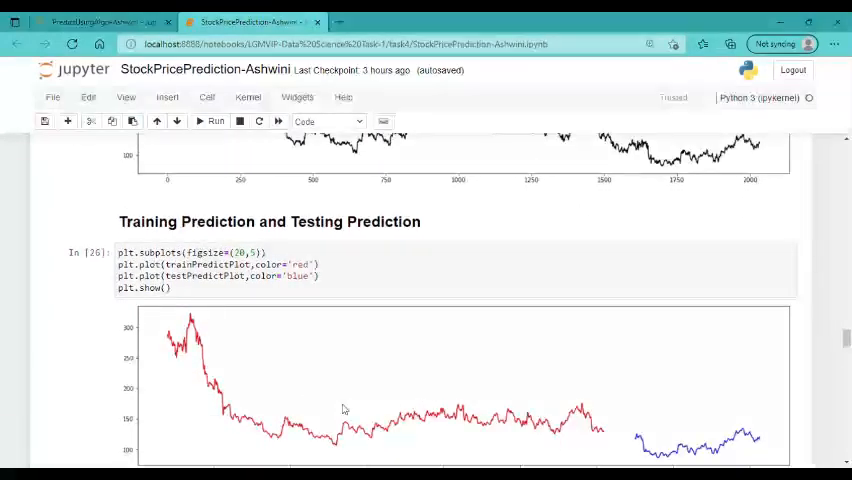
pyautogui.scroll(-3)
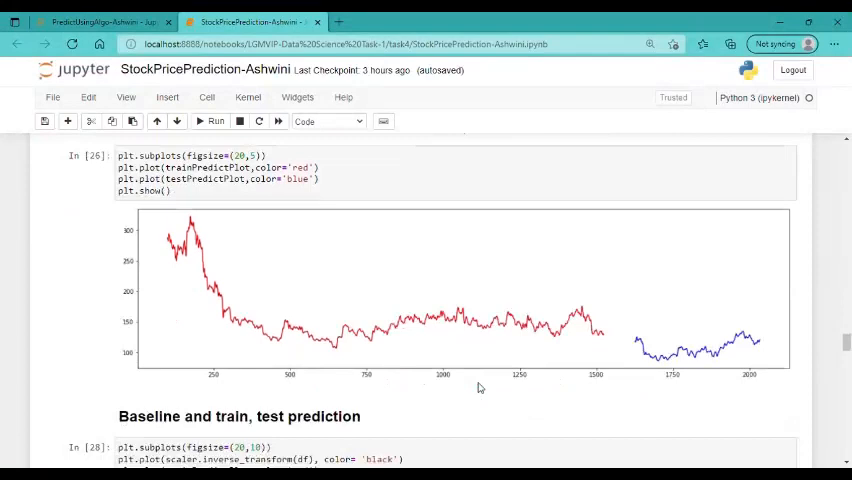
pyautogui.scroll(-3)
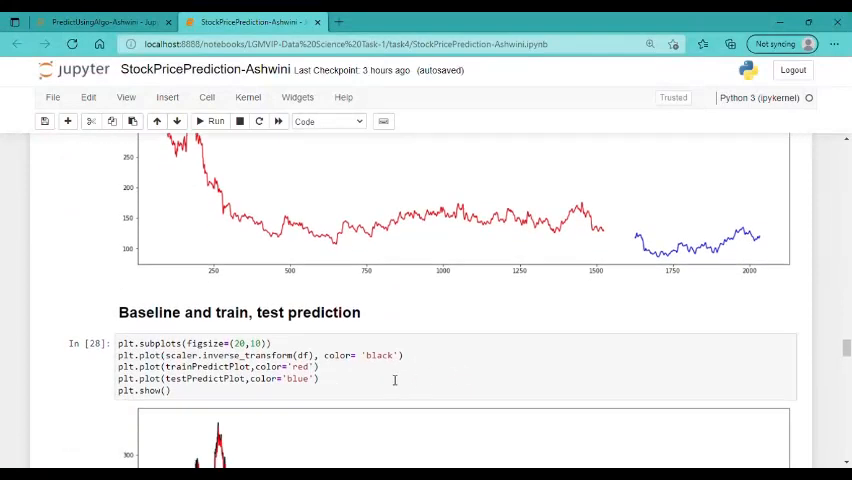
pyautogui.scroll(-3)
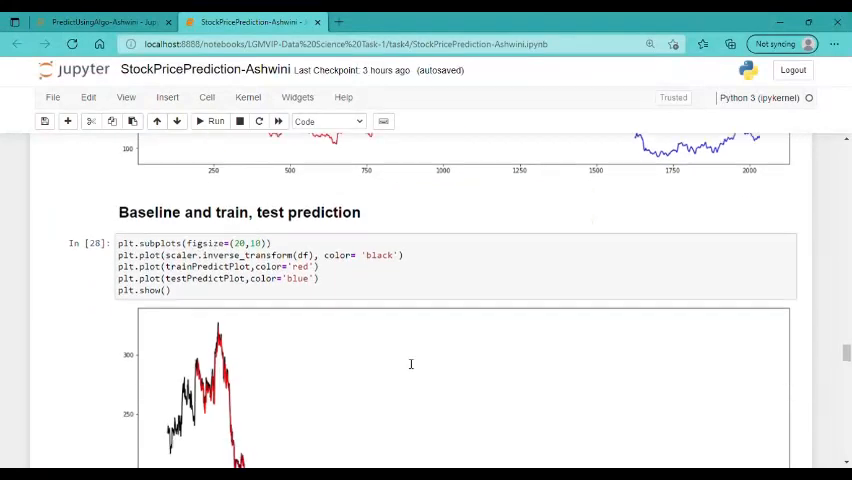
pyautogui.scroll(-3)
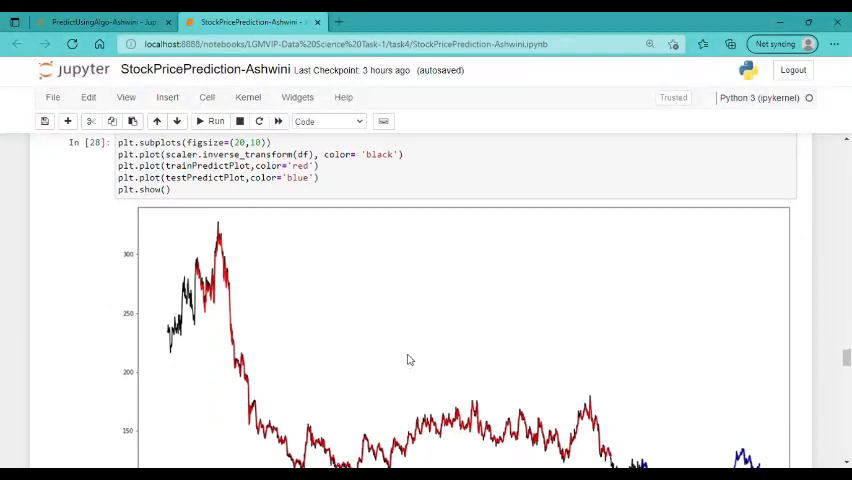
pyautogui.scroll(-3)
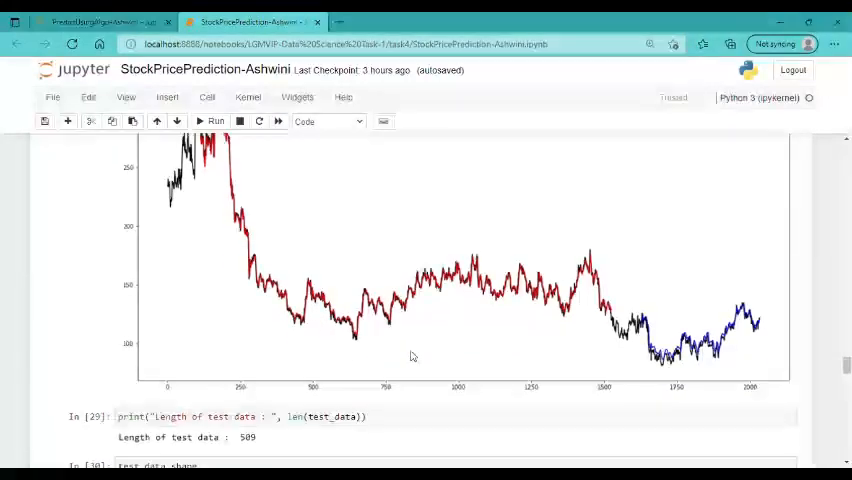
pyautogui.scroll(-3)
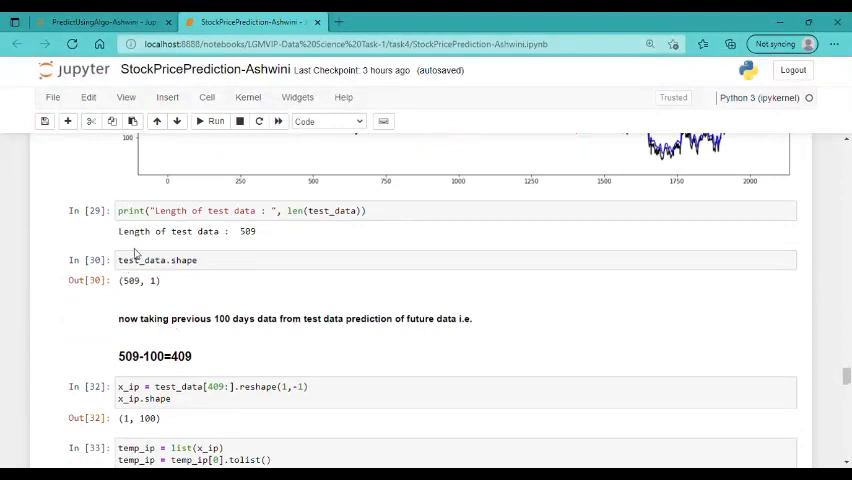
pyautogui.moveTo(239, 251)
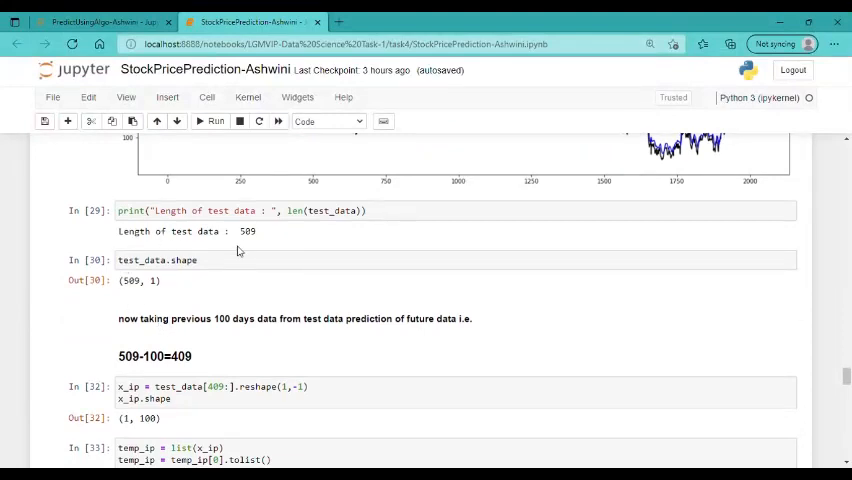
# Step: Scroll through the 15-day prediction loop output and length 2035/1935 cells to cell In [39]
pyautogui.scroll(-3)
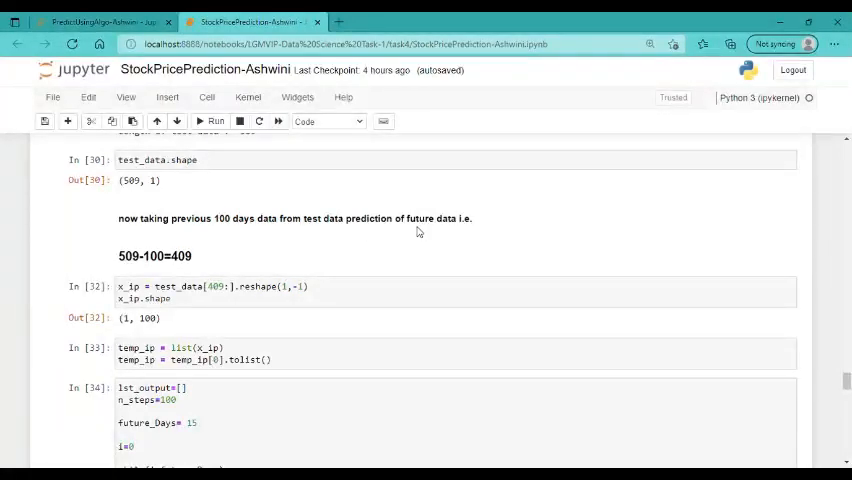
pyautogui.scroll(-3)
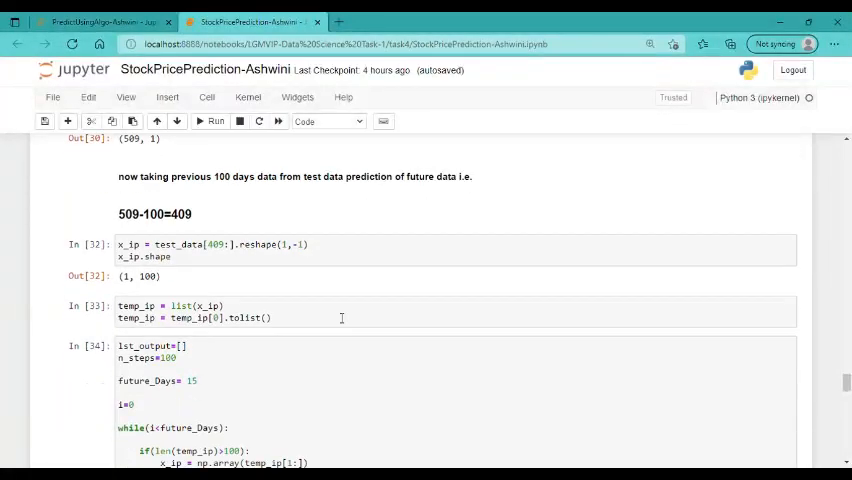
pyautogui.scroll(-3)
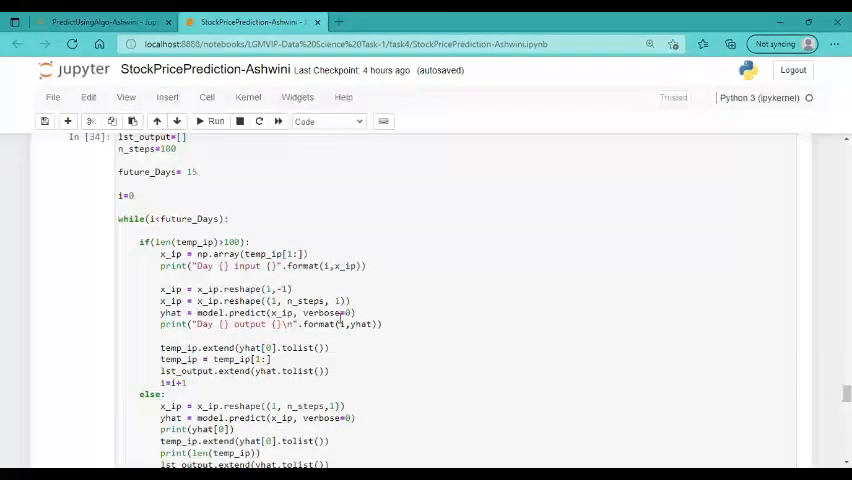
pyautogui.click(213, 121)
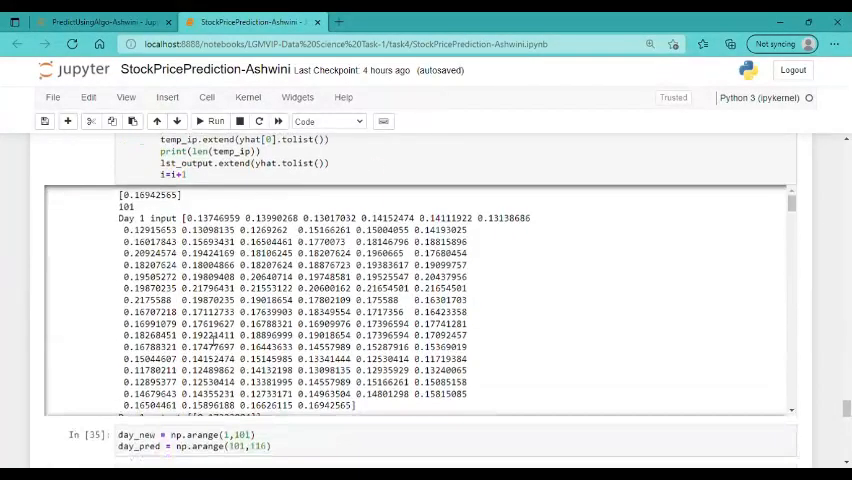
pyautogui.scroll(-3)
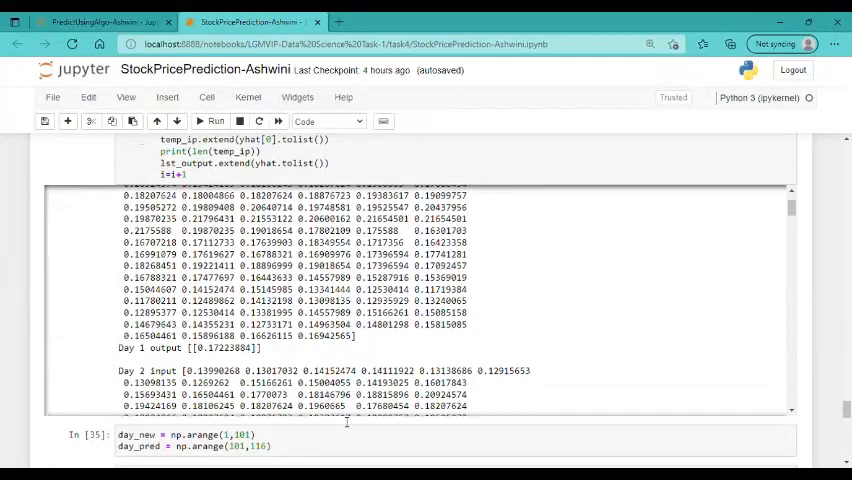
pyautogui.scroll(-3)
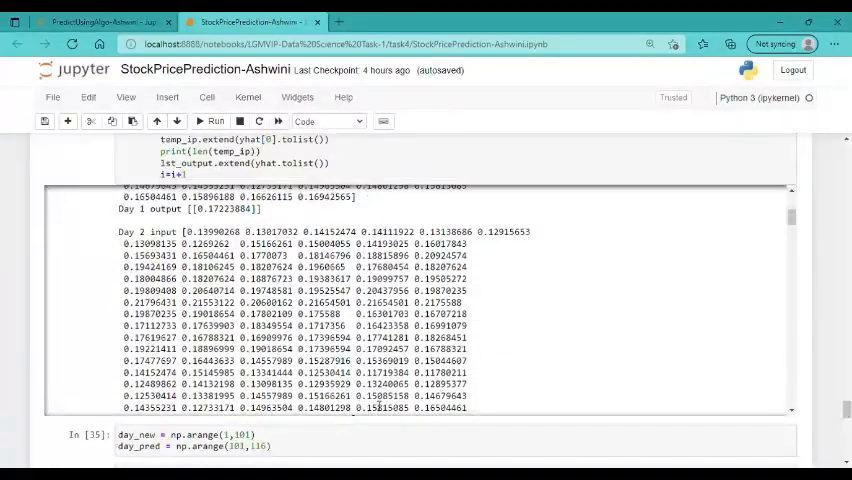
pyautogui.moveTo(345, 420)
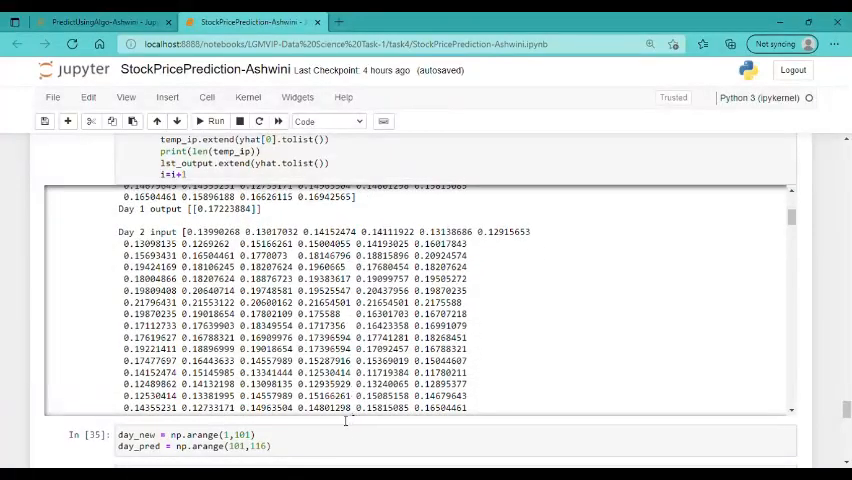
pyautogui.scroll(-3)
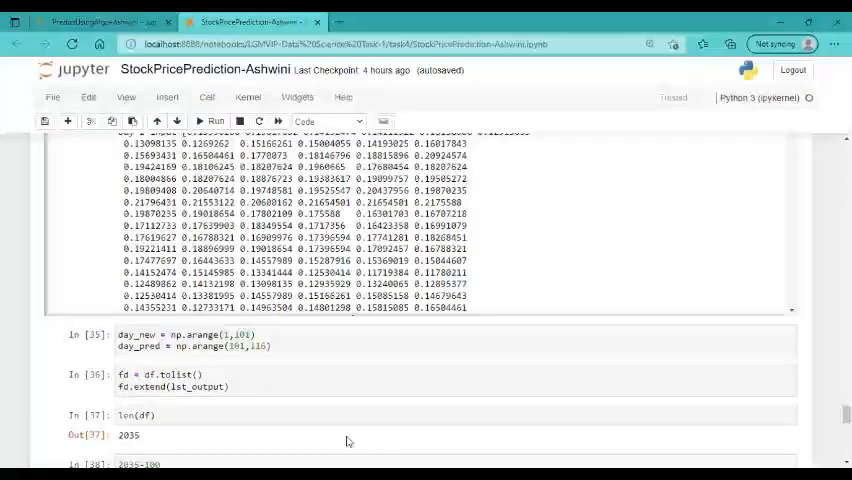
pyautogui.scroll(-3)
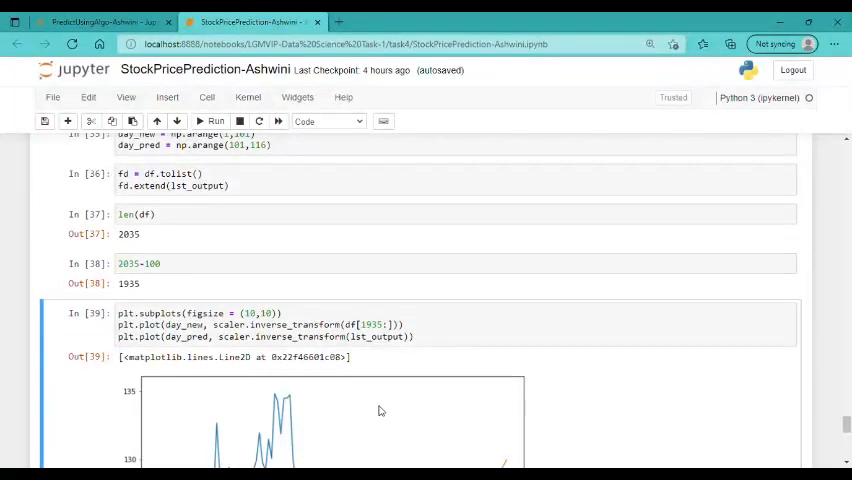
# Step: Scroll down to show the full 15-day forecast chart and the closing 'Thank You!' note
pyautogui.scroll(-3)
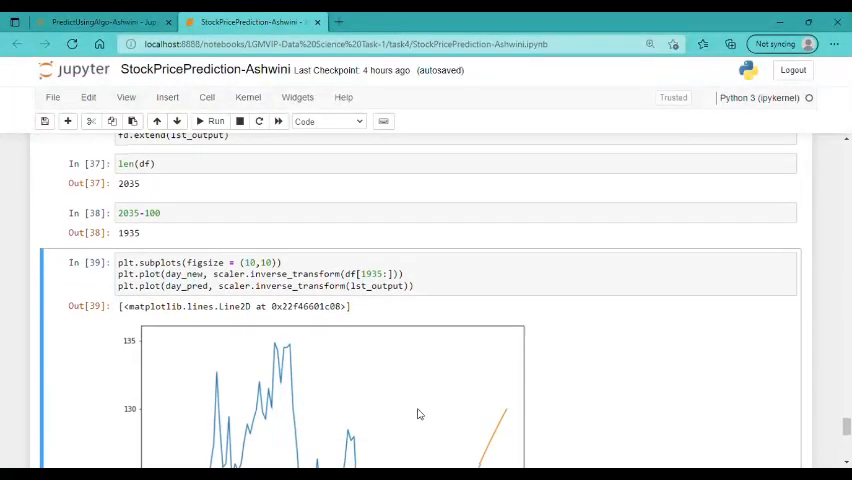
pyautogui.scroll(-3)
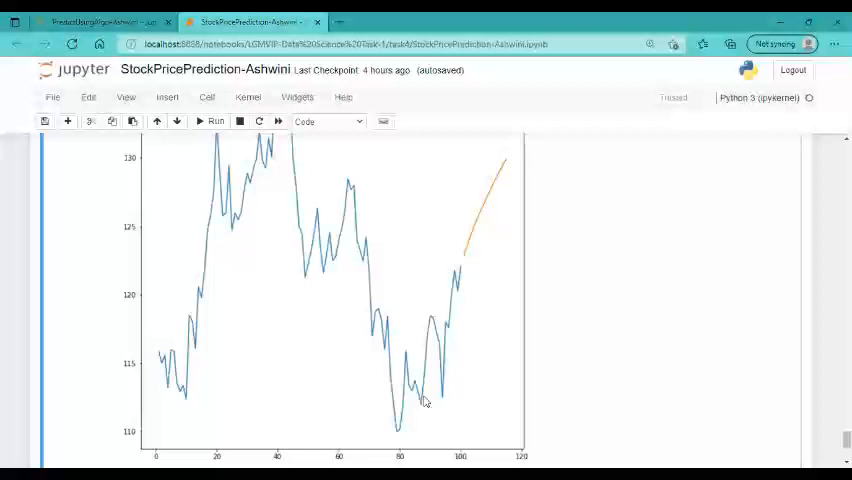
pyautogui.scroll(-3)
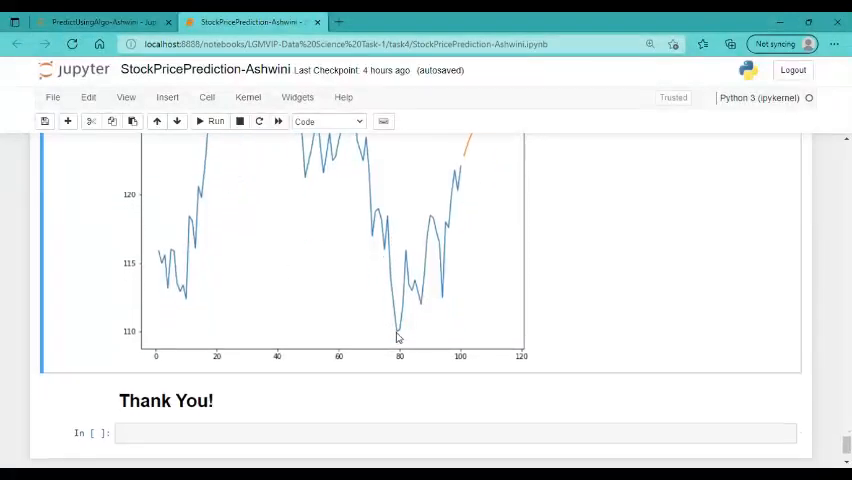
pyautogui.scroll(-3)
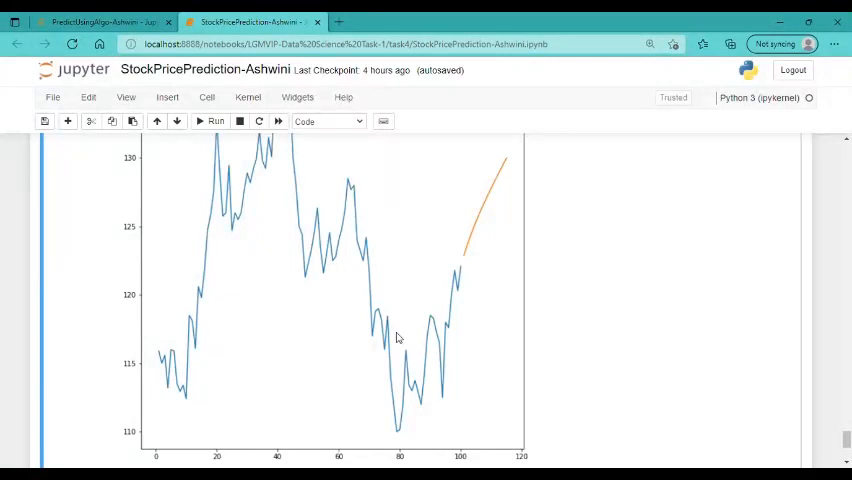